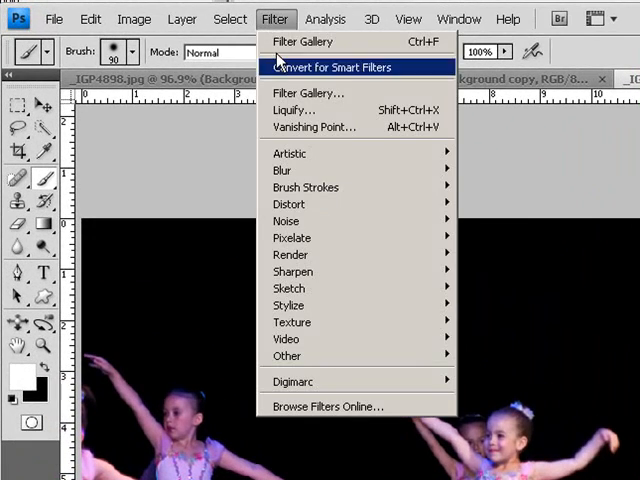
{"action": "mouse_move", "coordinate": [290, 152]}
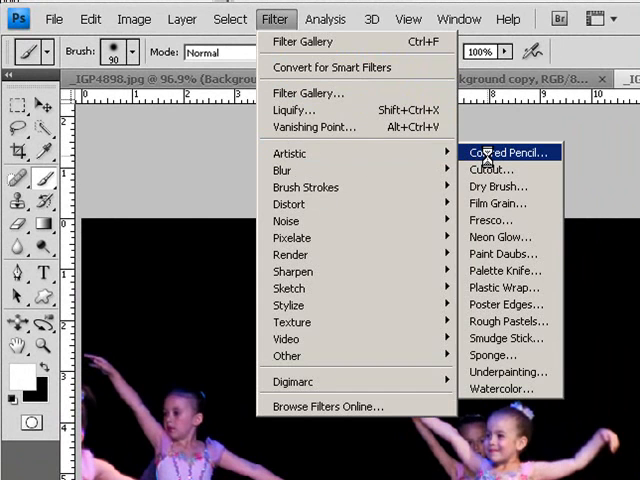
Bring up the Artistic Filter Gallery previewing the dancers with Colored Pencil
{"action": "left_click", "coordinate": [510, 152]}
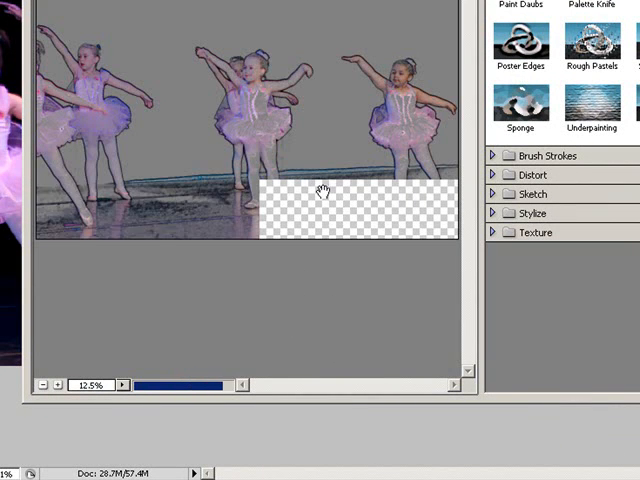
{"action": "left_click", "coordinate": [442, 128]}
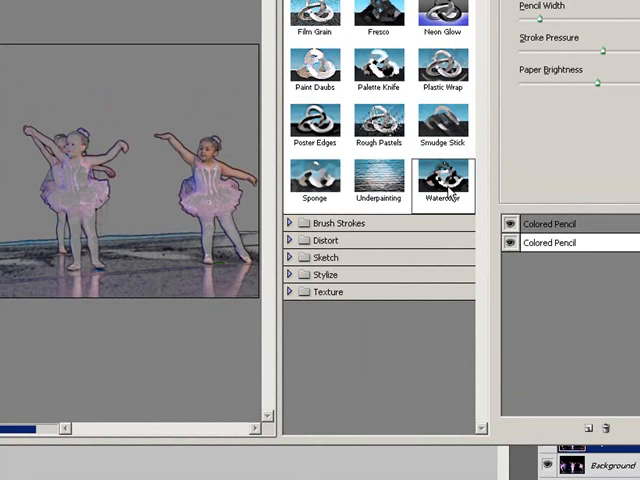
Stack a Watercolor effect above Colored Pencil and apply both to the layer
{"action": "left_click", "coordinate": [444, 184]}
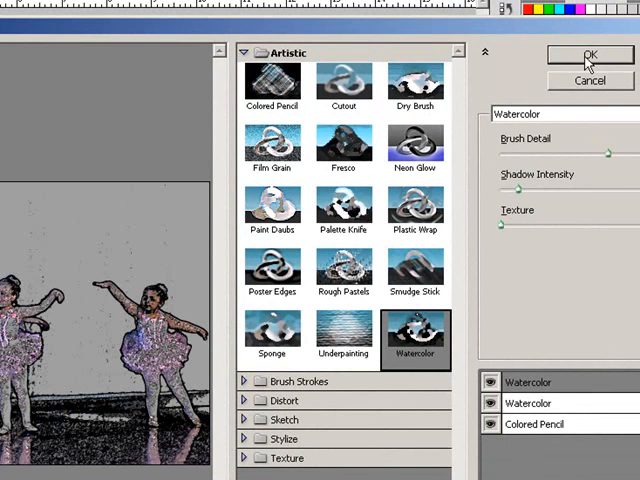
{"action": "left_click", "coordinate": [588, 56]}
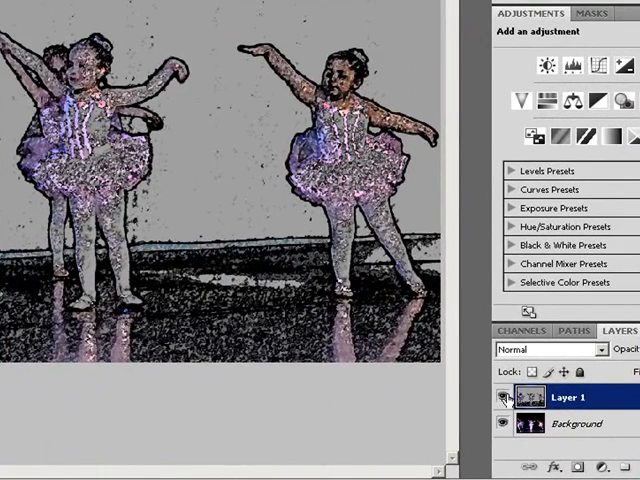
Apply the Colored Pencil artistic filter alone to the Background copy layer
{"action": "left_click", "coordinate": [496, 396]}
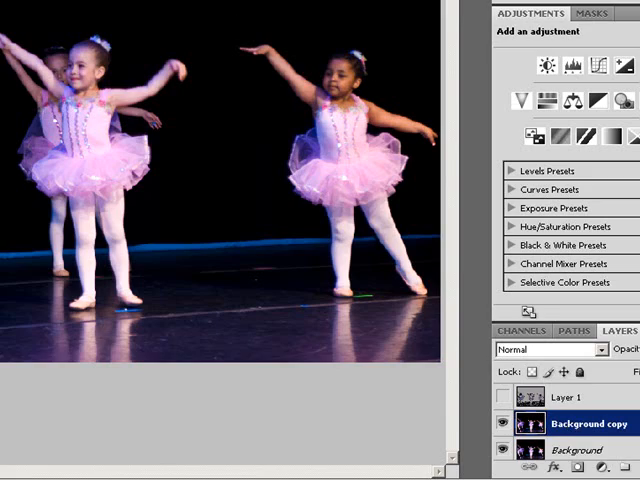
{"action": "left_click", "coordinate": [276, 20]}
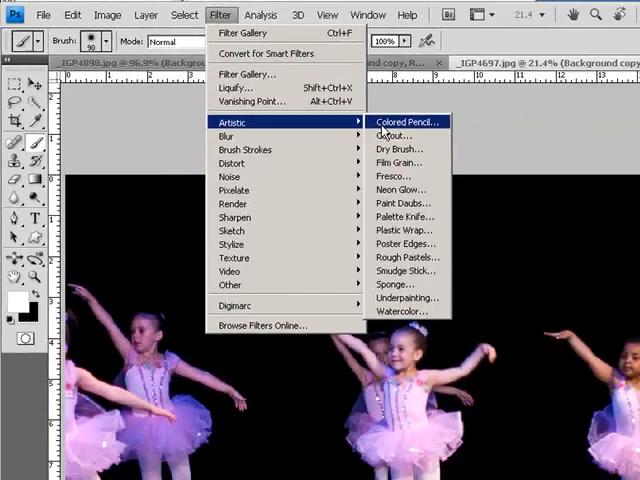
{"action": "left_click", "coordinate": [406, 120]}
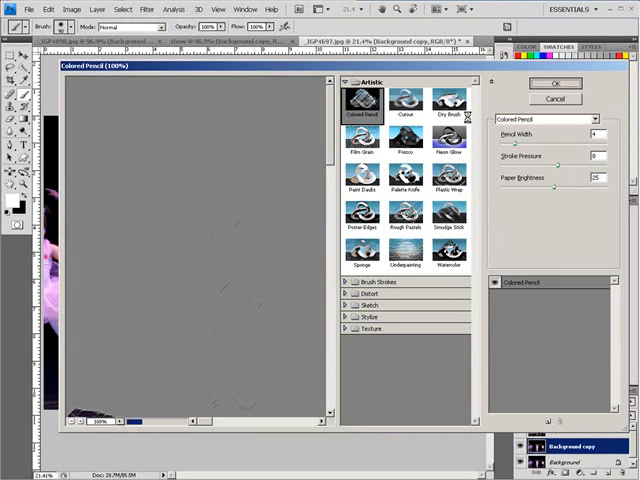
{"action": "left_click", "coordinate": [556, 84]}
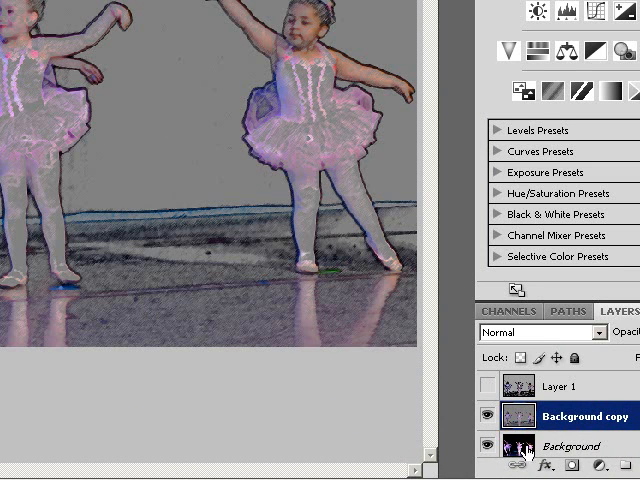
Apply the Watercolor artistic filter to the other background copy for the water color layer
{"action": "left_click", "coordinate": [570, 446]}
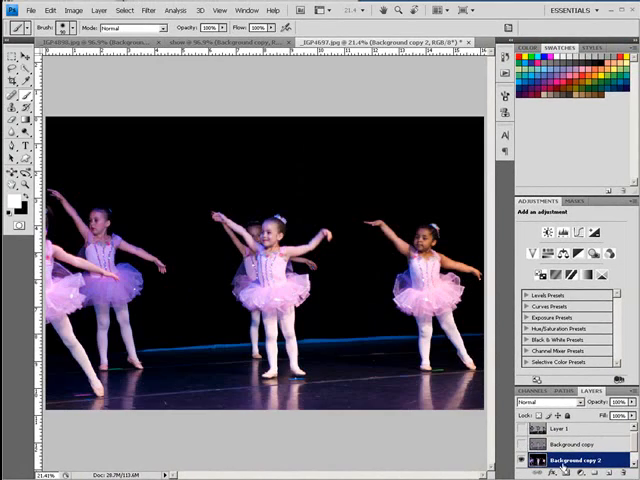
{"action": "left_click", "coordinate": [148, 12]}
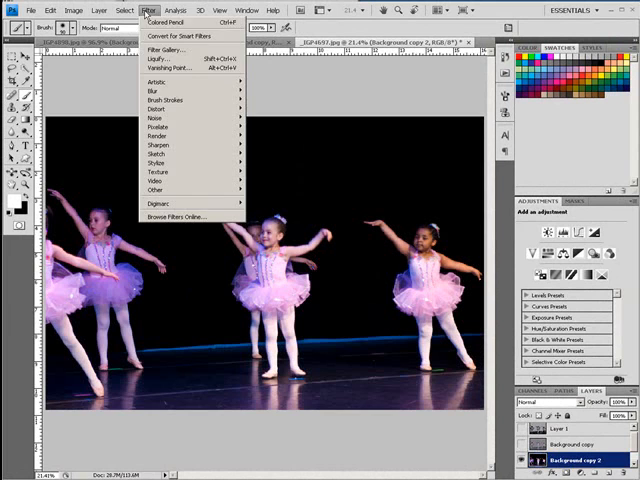
{"action": "mouse_move", "coordinate": [156, 80]}
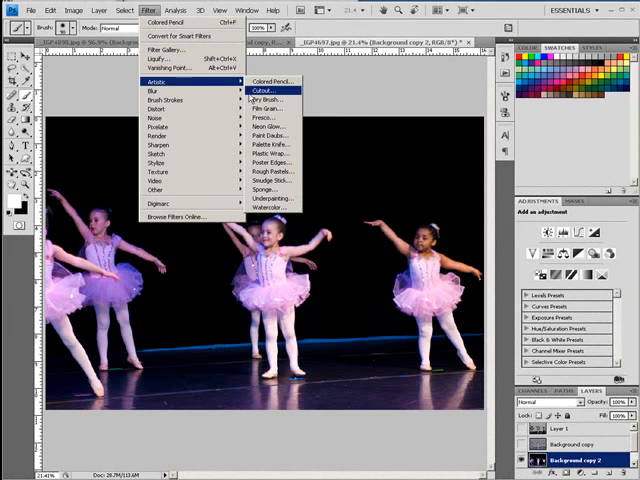
{"action": "mouse_move", "coordinate": [270, 200]}
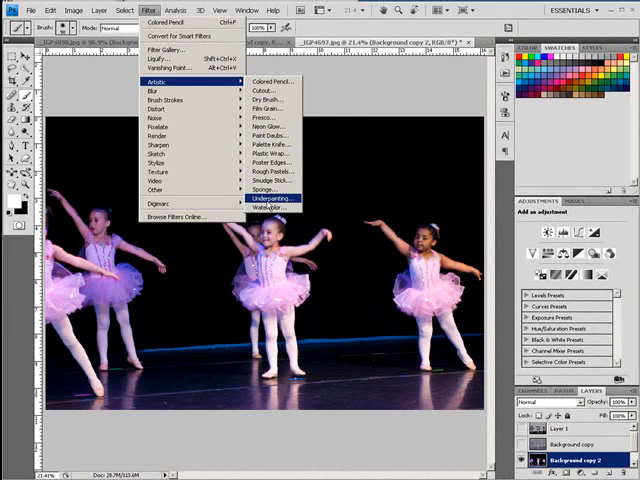
{"action": "left_click", "coordinate": [268, 198]}
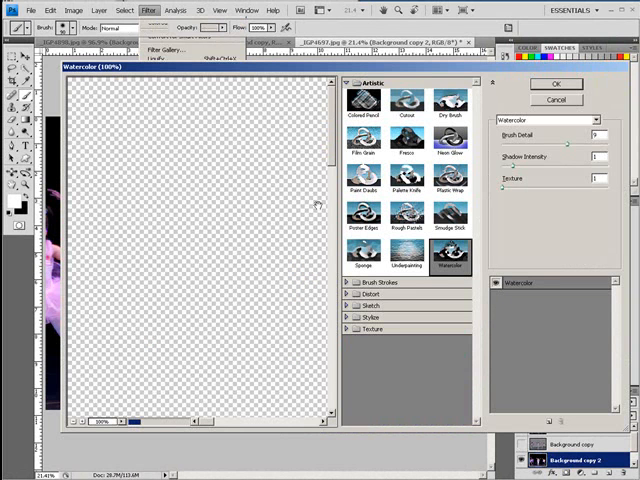
{"action": "left_click", "coordinate": [556, 84]}
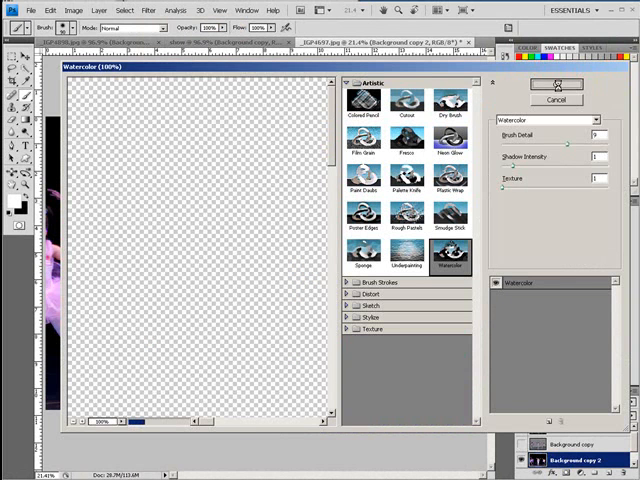
{"action": "left_click", "coordinate": [556, 84]}
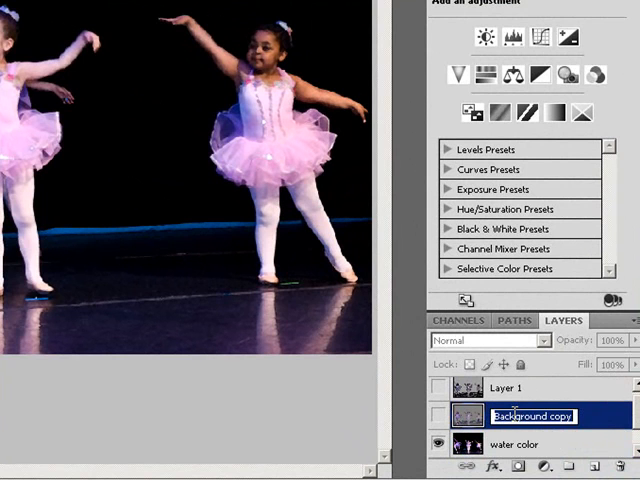
Rename the colored-pencil layer to 'color pencil'
{"action": "type", "text": "color"}
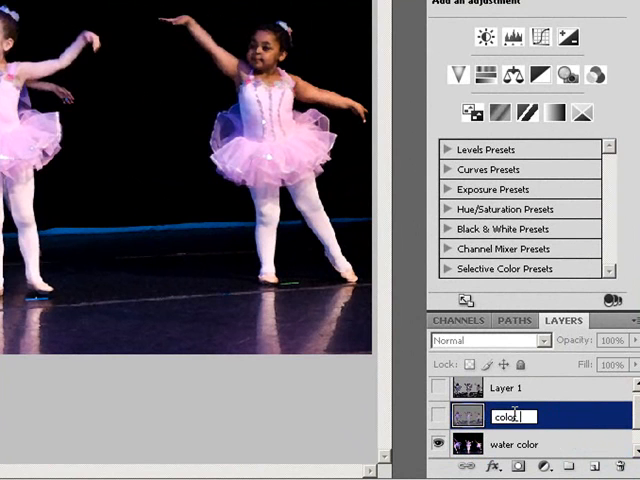
{"action": "type", "text": "pencil"}
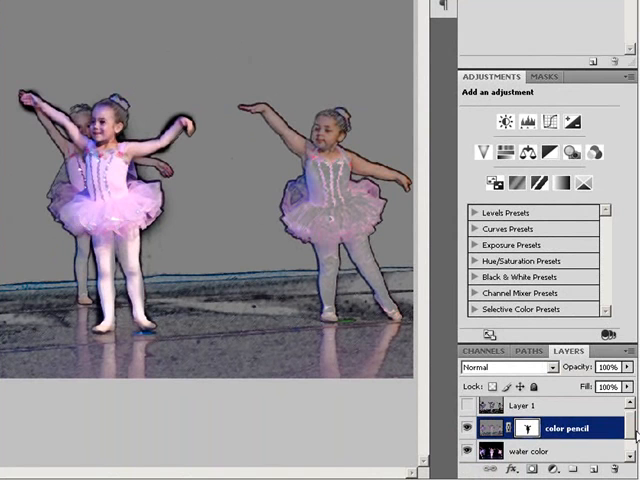
{"action": "mouse_move", "coordinate": [436, 284]}
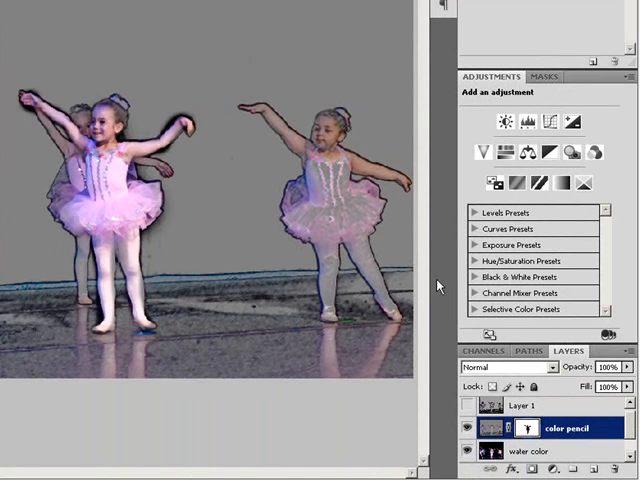